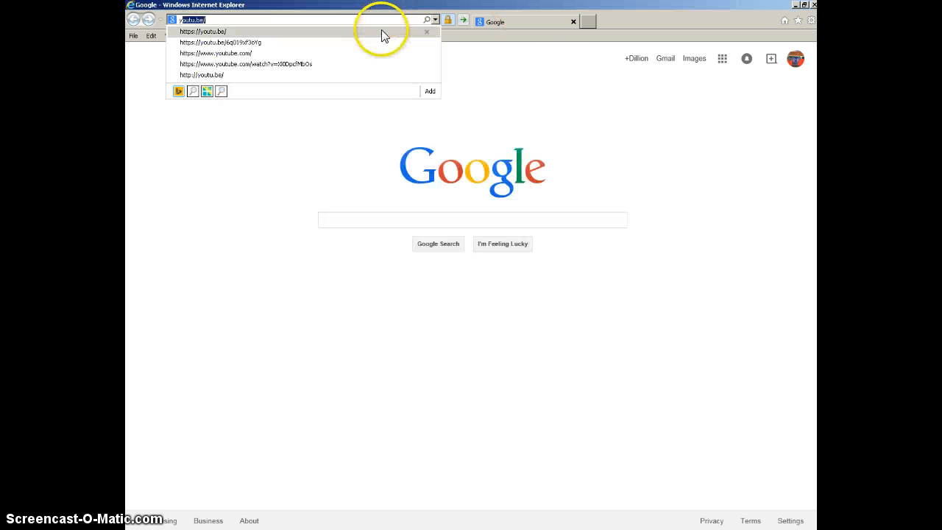
Navigate from the Google home page to YouTube via the address bar suggestion.
{"action": "left_click", "coordinate": [217, 53]}
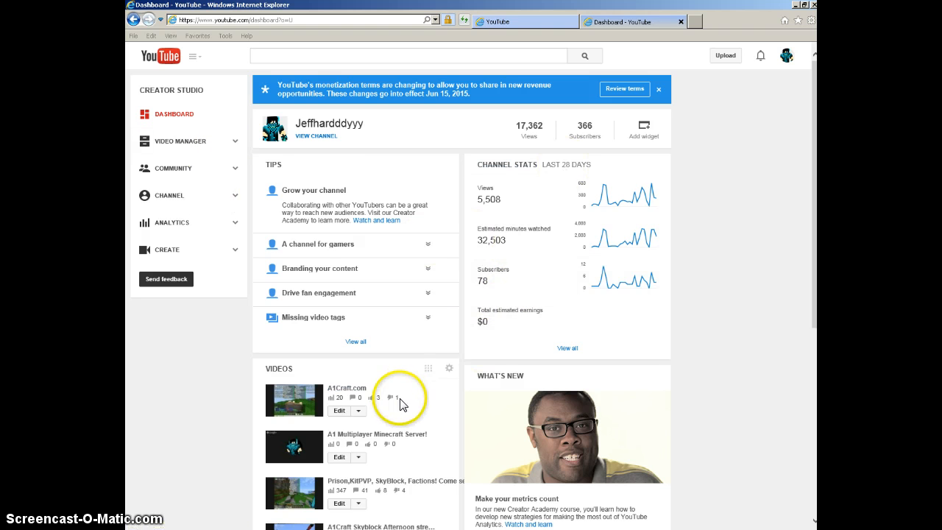
Open Analytics Overview from Total estimated earnings and scroll through the 28-day figures.
{"action": "scroll", "scroll_direction": "down", "scroll_amount": 3}
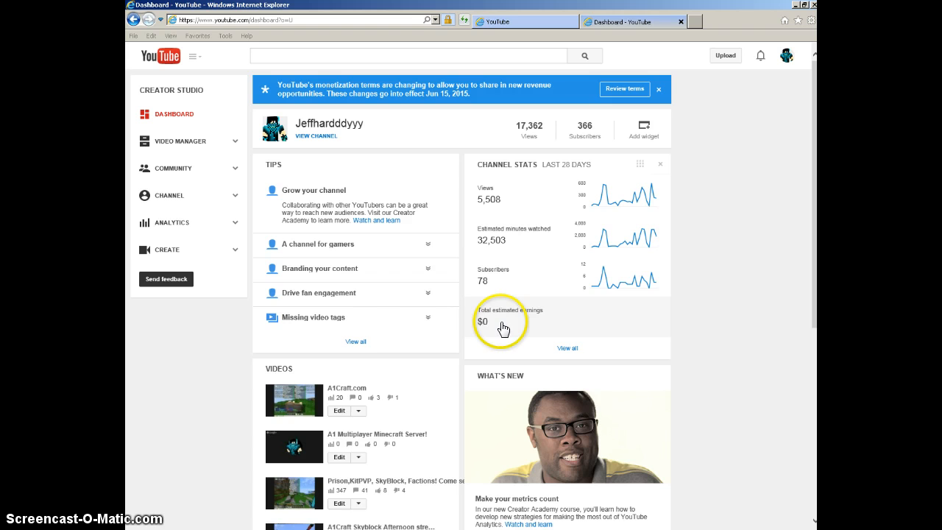
{"action": "left_click", "coordinate": [172, 222]}
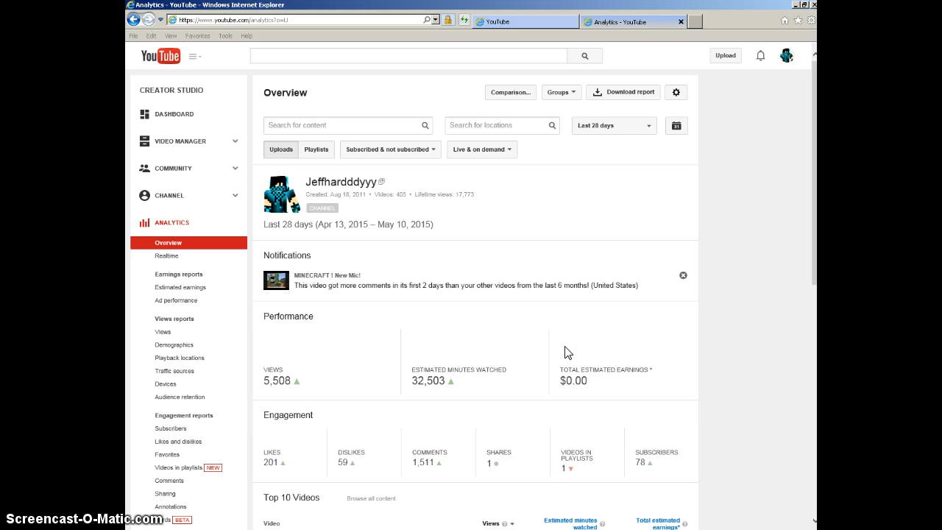
{"action": "scroll", "scroll_direction": "down", "scroll_amount": 3}
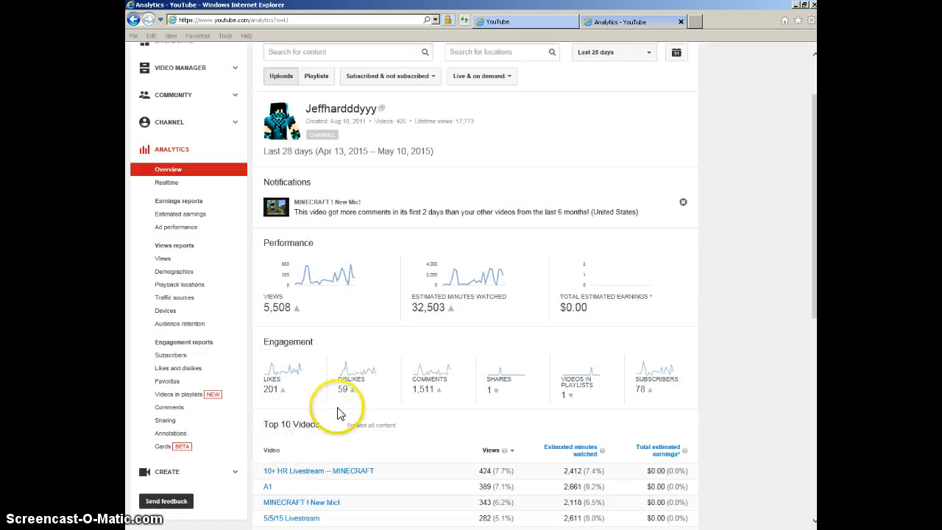
{"action": "scroll", "scroll_direction": "down", "scroll_amount": 3}
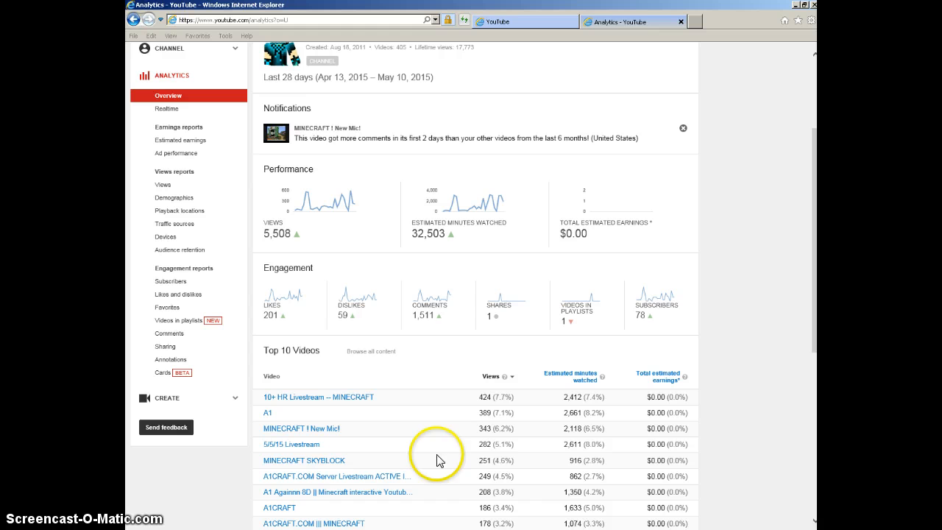
{"action": "mouse_move", "coordinate": [484, 396]}
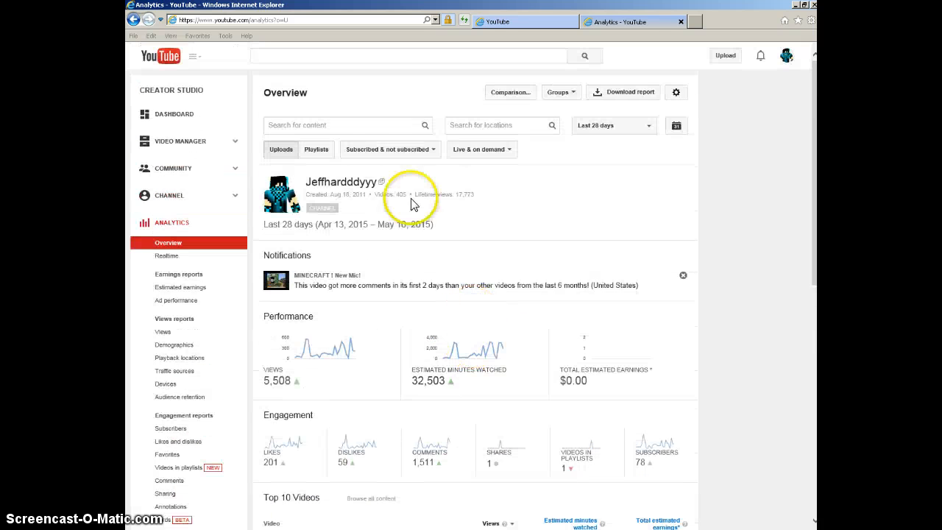
Filter analytics to Not subscribed, then to Subscribed viewers (1,254 views, 126 likes).
{"action": "left_click", "coordinate": [390, 150]}
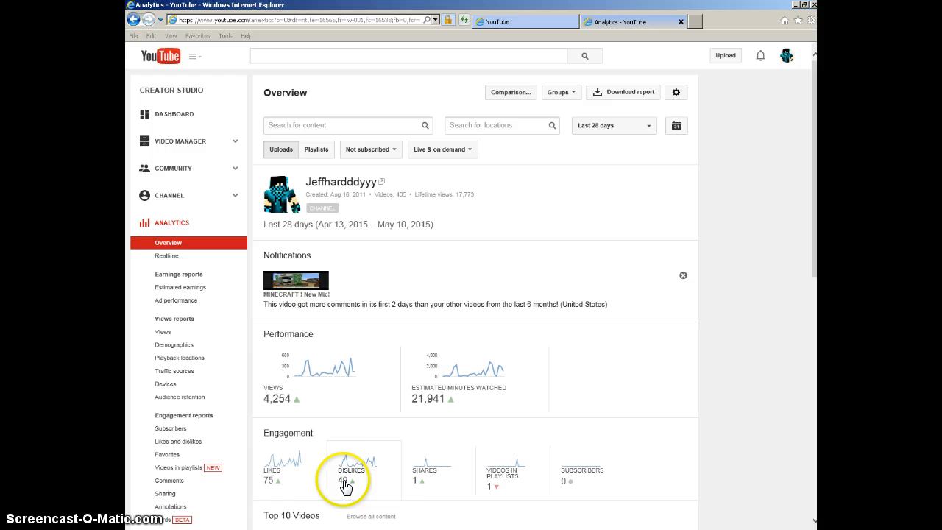
{"action": "scroll", "scroll_direction": "down", "scroll_amount": 3}
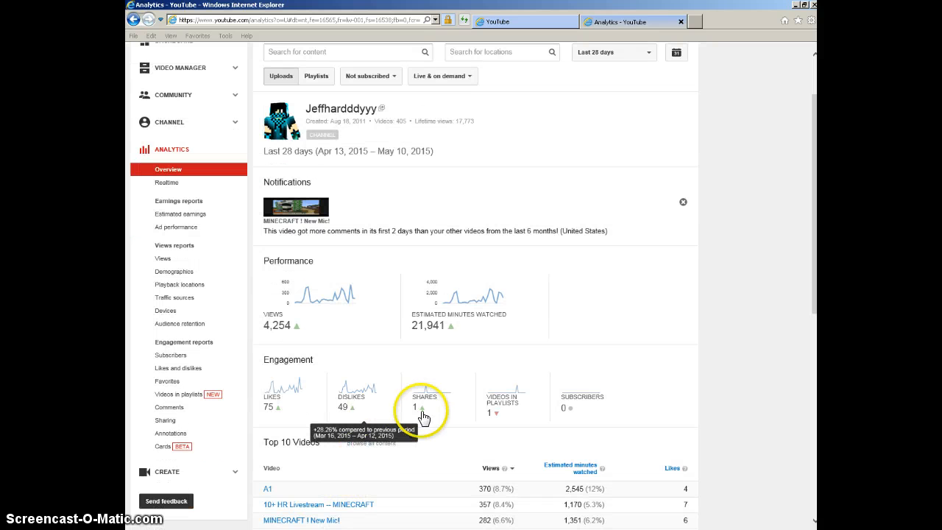
{"action": "mouse_move", "coordinate": [488, 412]}
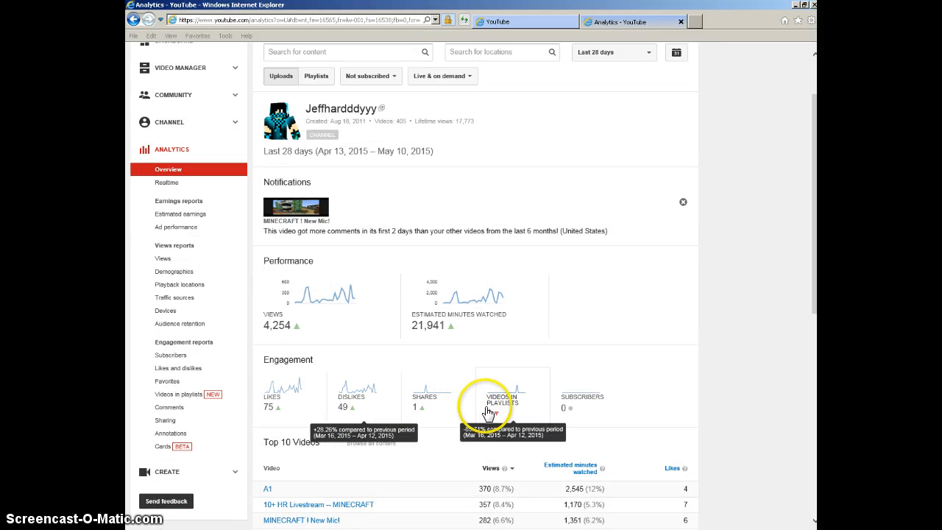
{"action": "scroll", "scroll_direction": "down", "scroll_amount": 3}
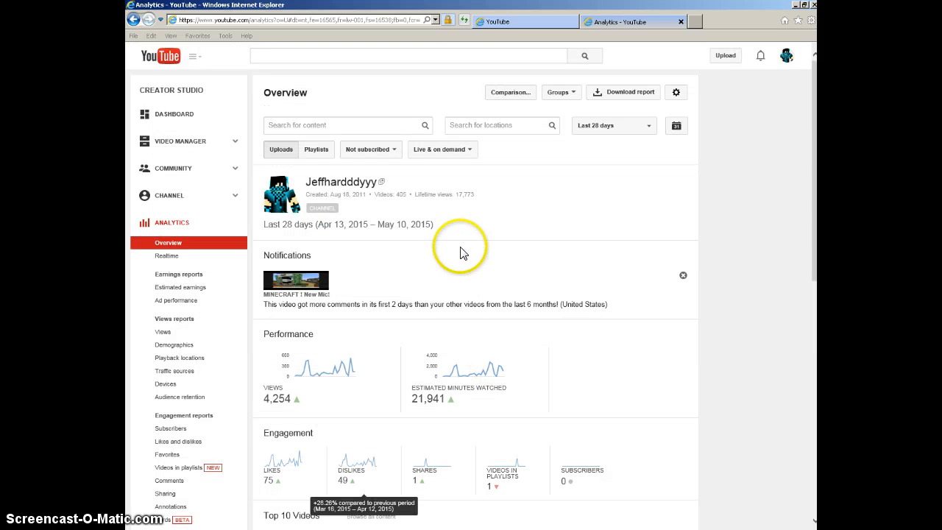
{"action": "left_click", "coordinate": [371, 149]}
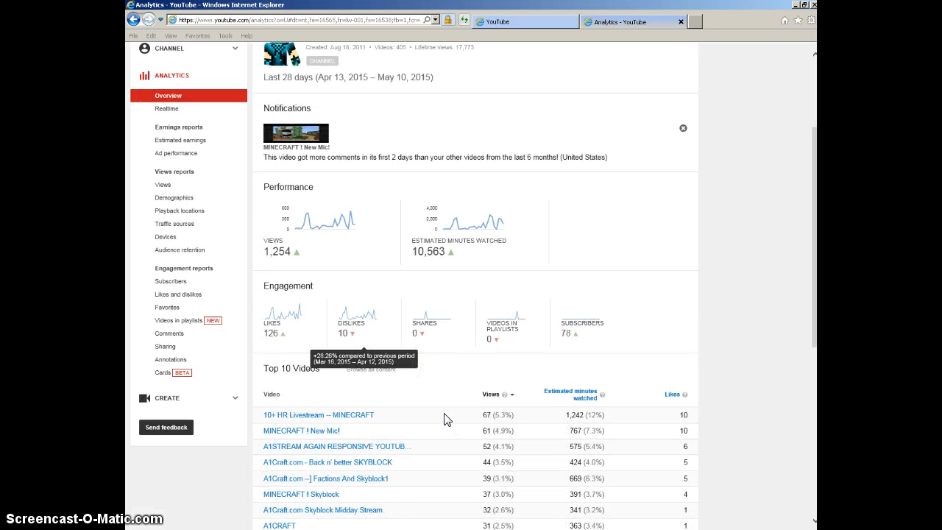
{"action": "mouse_move", "coordinate": [541, 350]}
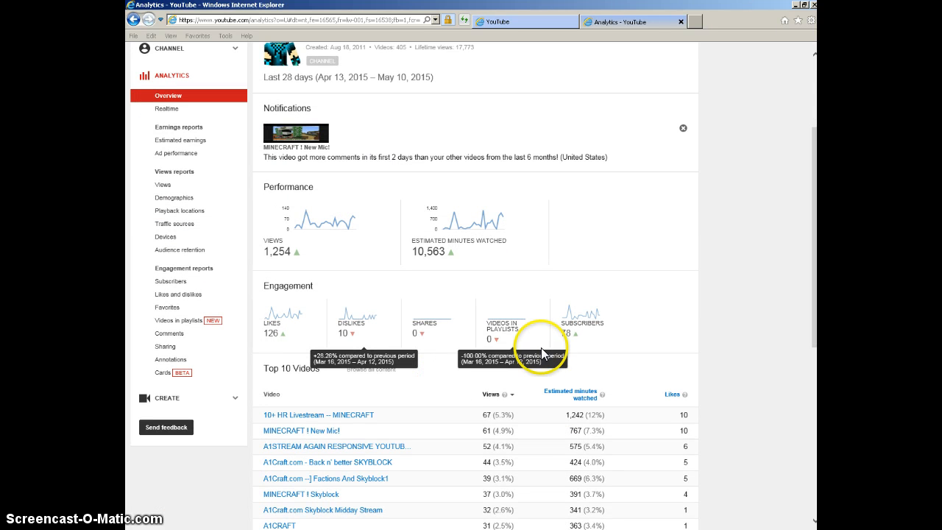
{"action": "mouse_move", "coordinate": [425, 223]}
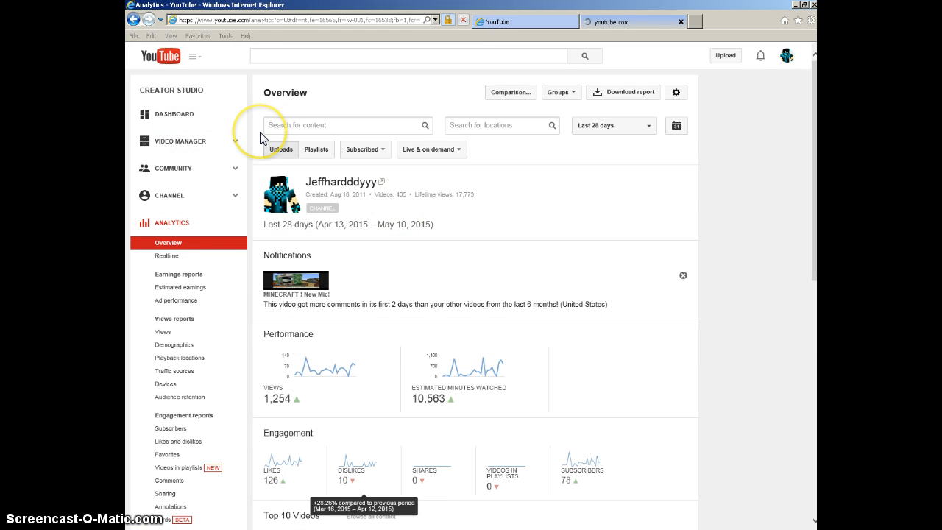
Go to the channel's Live Events and start scheduling a new live event.
{"action": "left_click", "coordinate": [181, 140]}
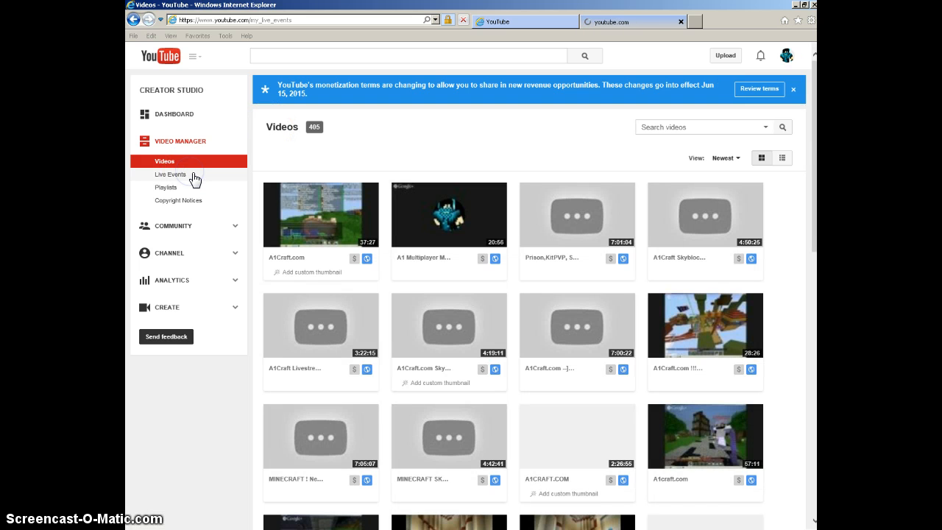
{"action": "left_click", "coordinate": [170, 175]}
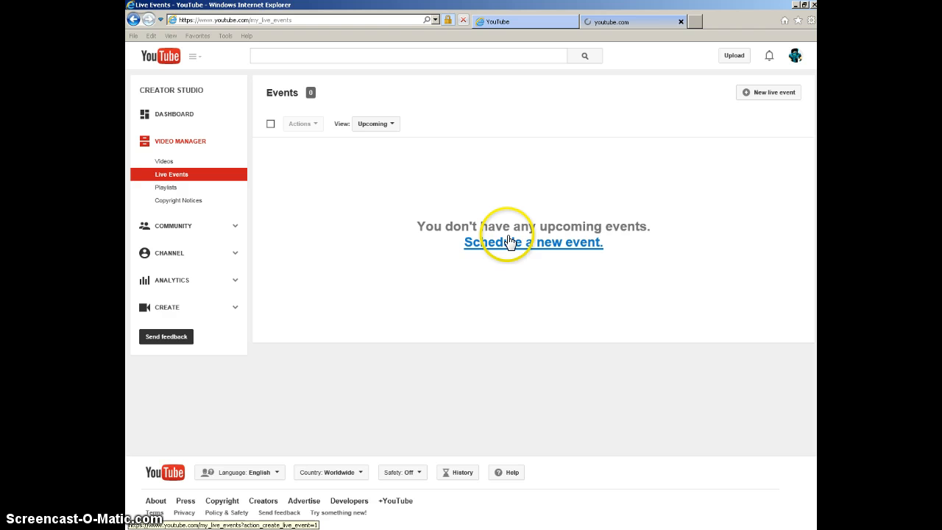
{"action": "left_click", "coordinate": [533, 242]}
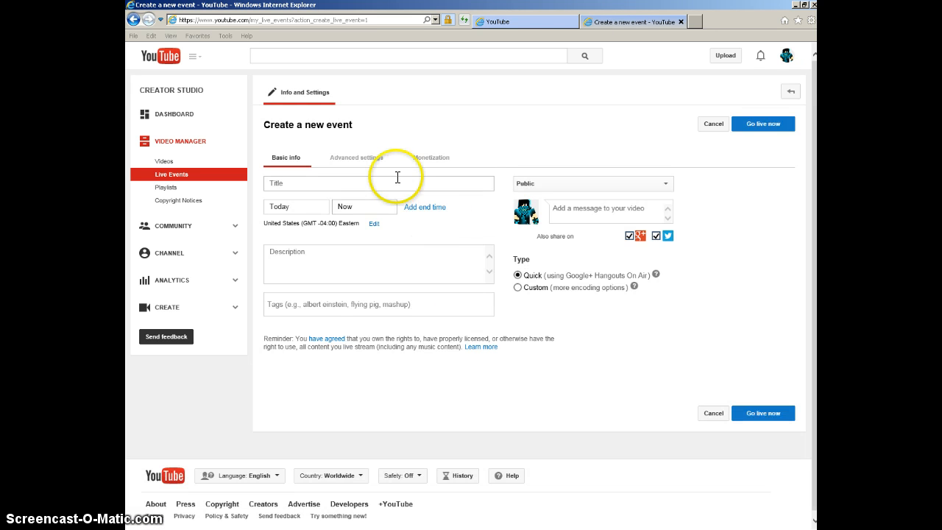
Title the event 'A1craft.com Factions, Skyblock, KitPVP, Prison! Come see what i am doing!'.
{"action": "left_click", "coordinate": [377, 184]}
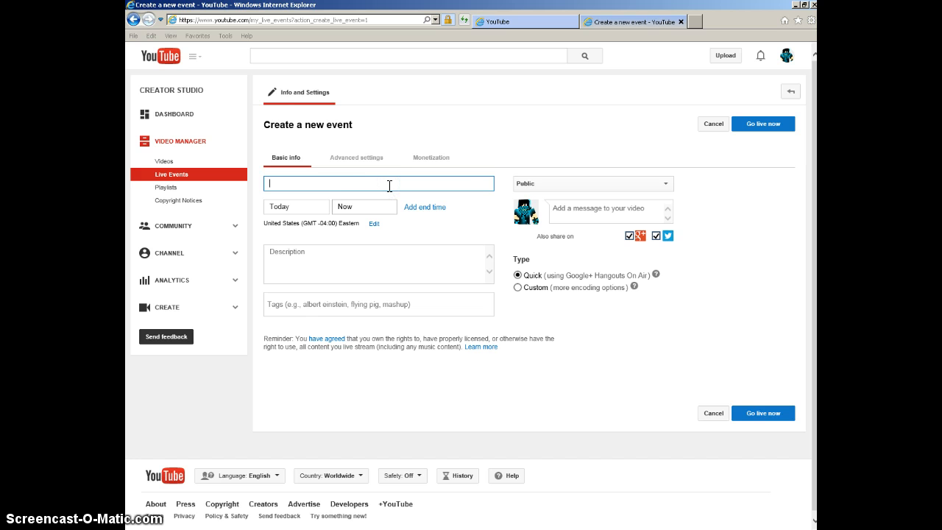
{"action": "type", "text": "A1craft.com Factions"}
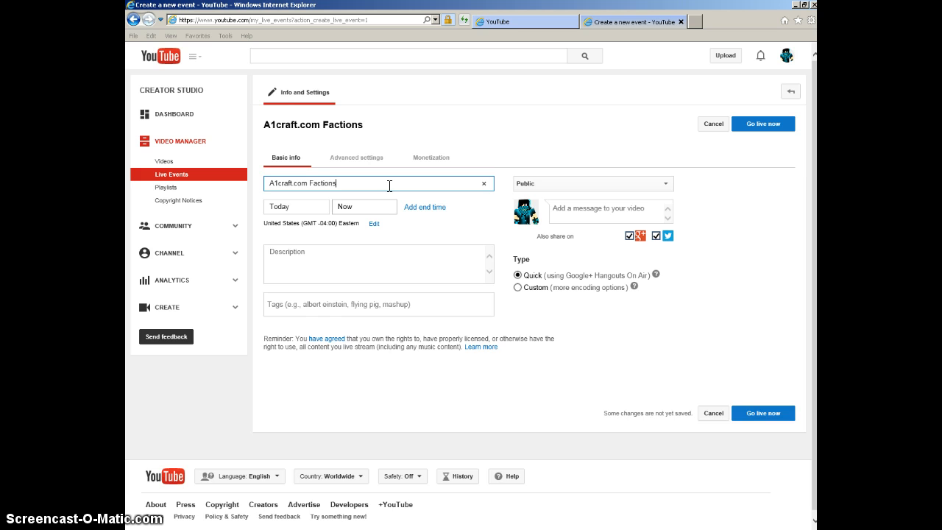
{"action": "type", "text": ", Skyblock, K"}
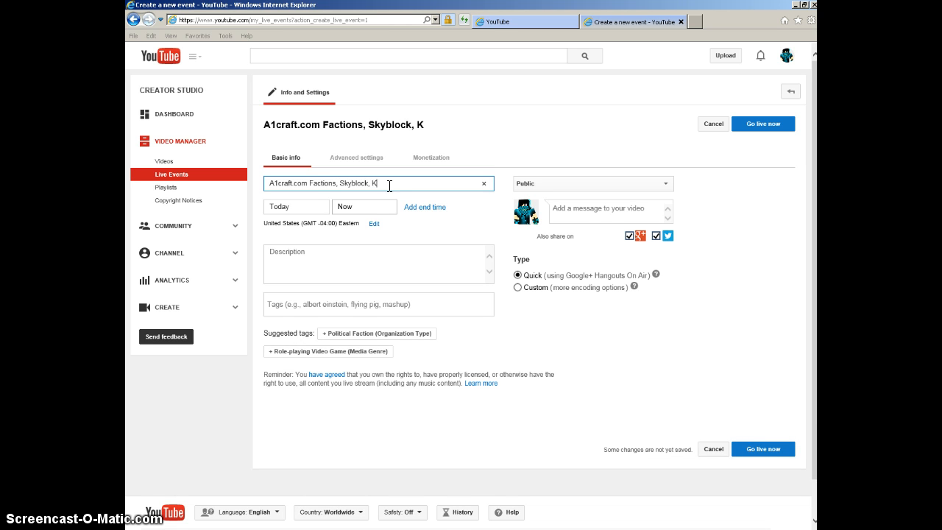
{"action": "type", "text": "itPVP, P"}
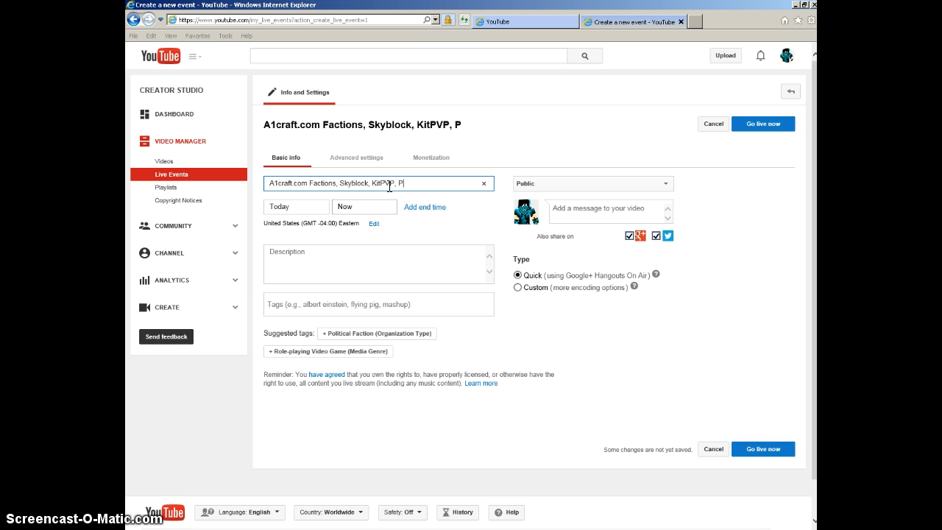
{"action": "type", "text": "rison! Come see what i am doing"}
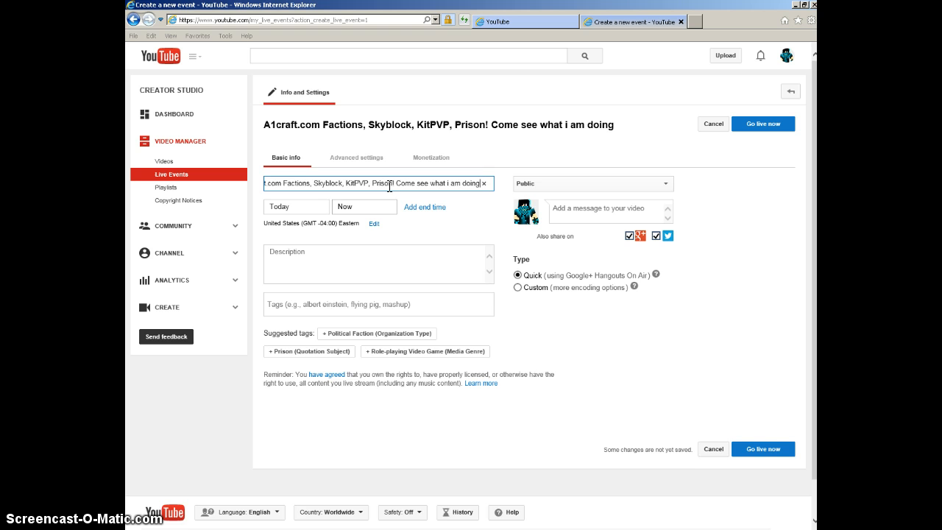
{"action": "left_click", "coordinate": [378, 263]}
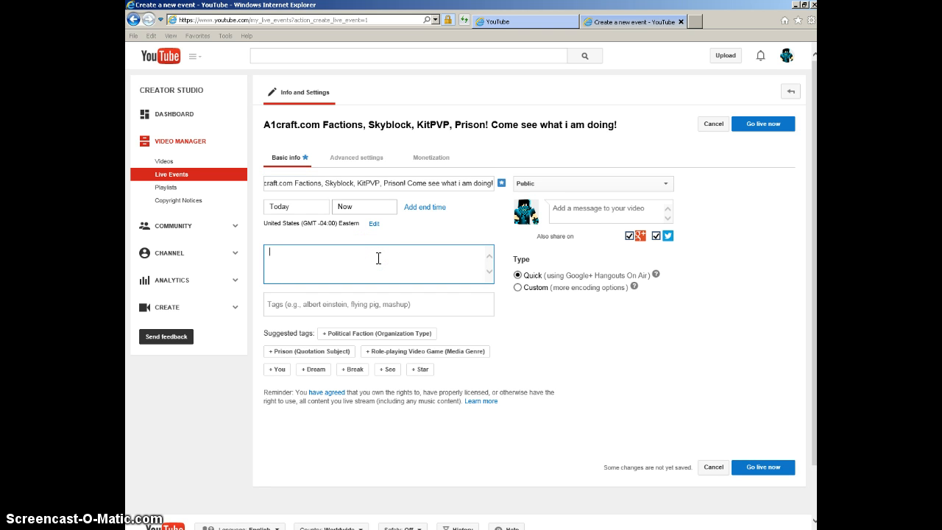
Set the description to 'IP --| A1CRAFT', fixing the bracket error, and choose Go live now.
{"action": "type", "text": "IP -->"}
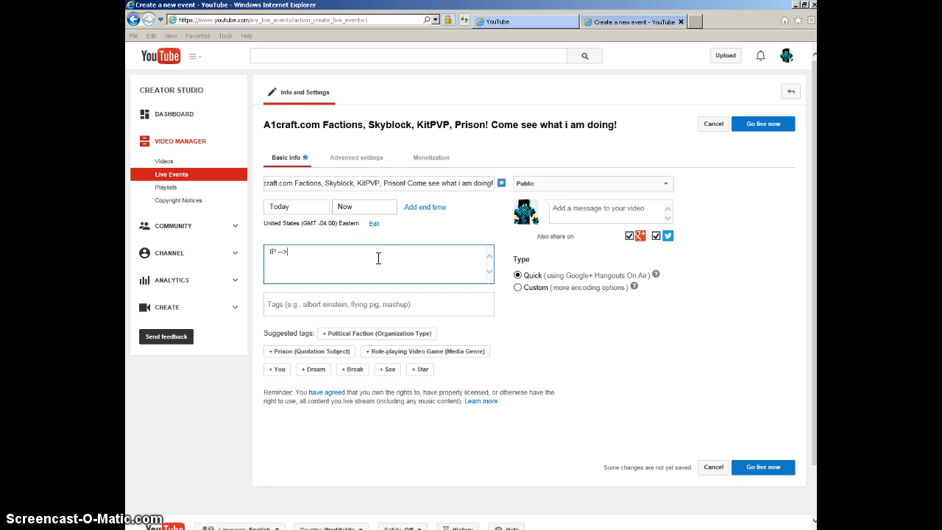
{"action": "type", "text": "A1CRAFT"}
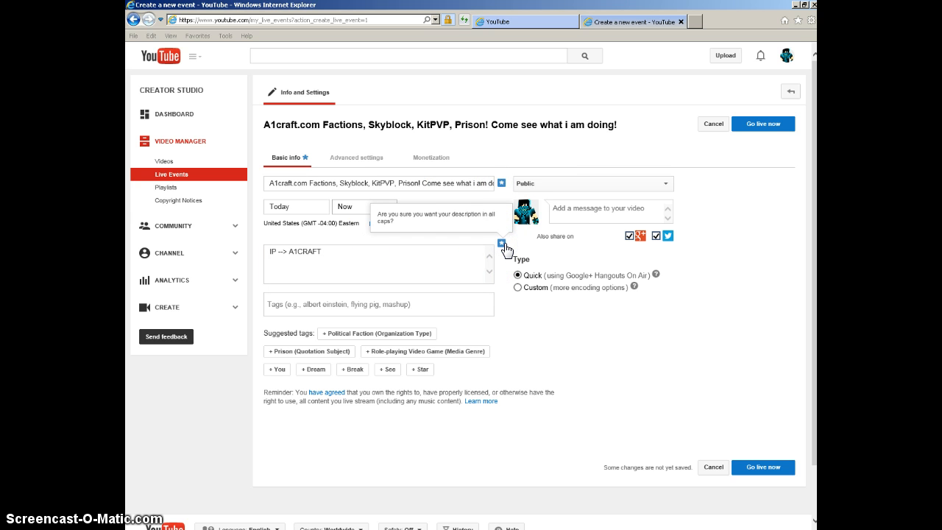
{"action": "left_click", "coordinate": [763, 123]}
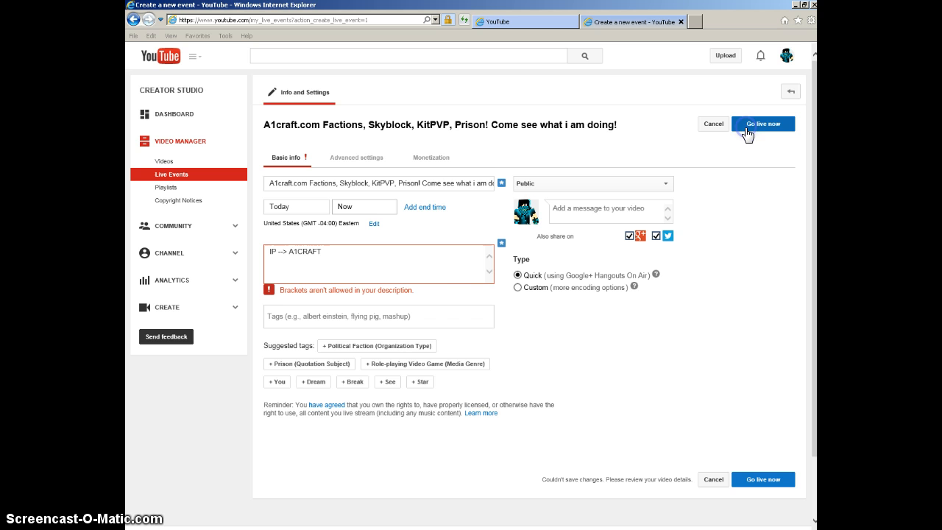
{"action": "left_click", "coordinate": [276, 254]}
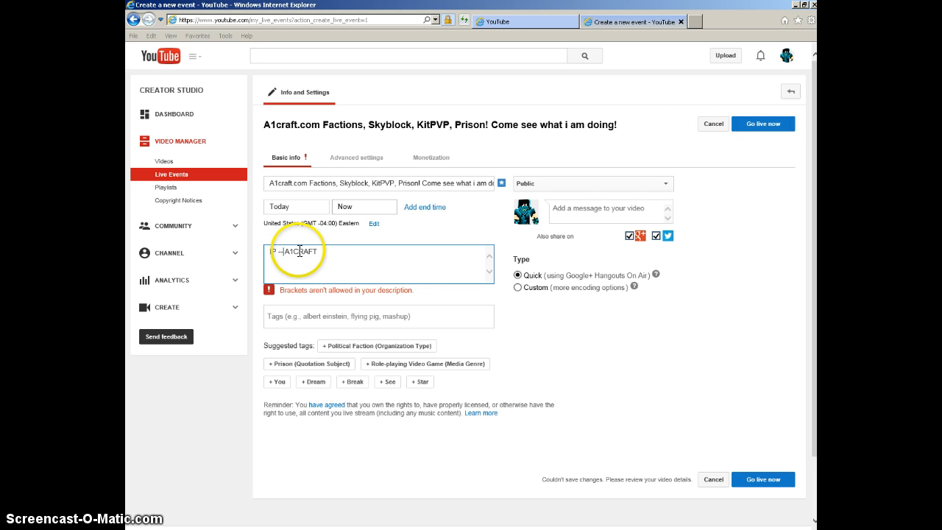
{"action": "left_click", "coordinate": [763, 123]}
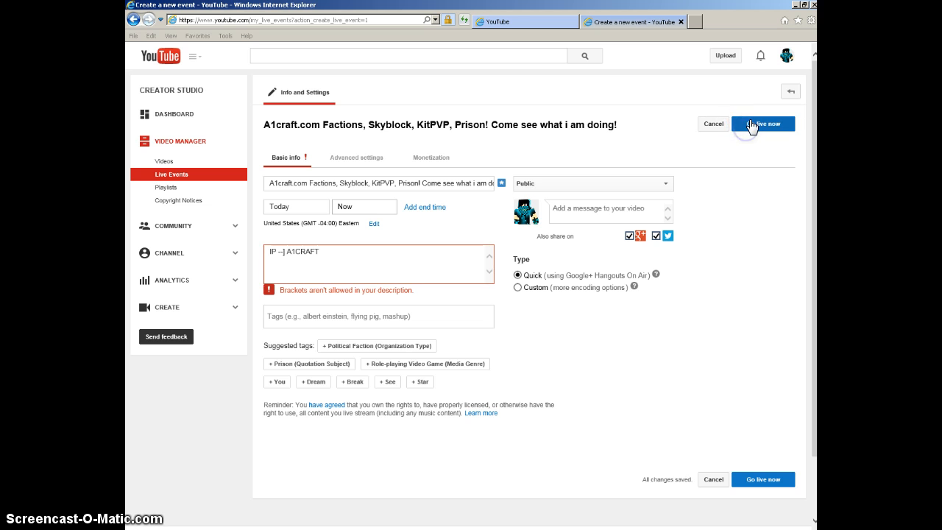
{"action": "left_click", "coordinate": [763, 123]}
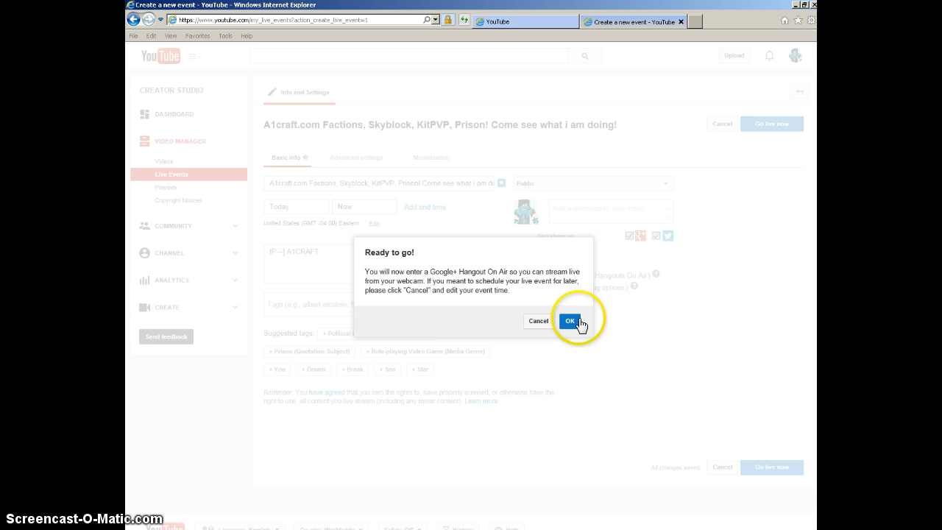
Confirm 'Ready to go!' to create the Hangout On Air event.
{"action": "left_click", "coordinate": [570, 321]}
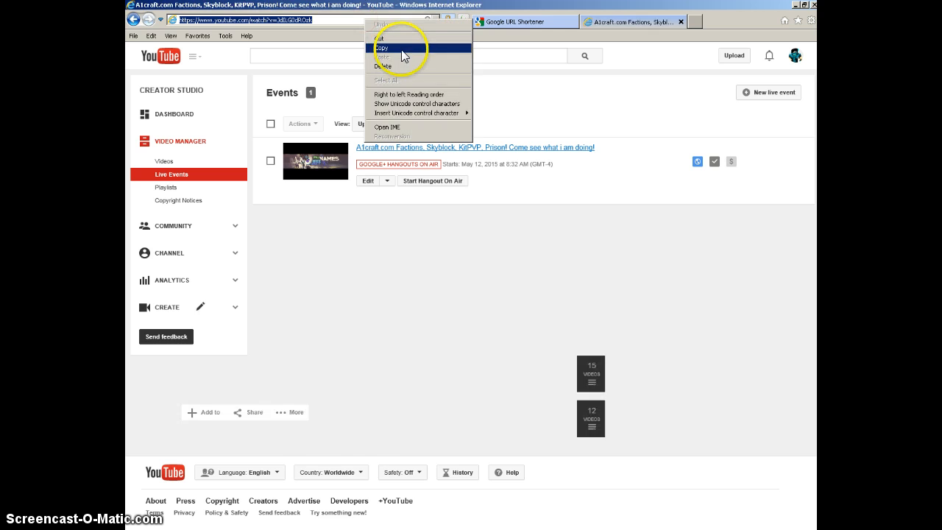
{"action": "left_click", "coordinate": [524, 21]}
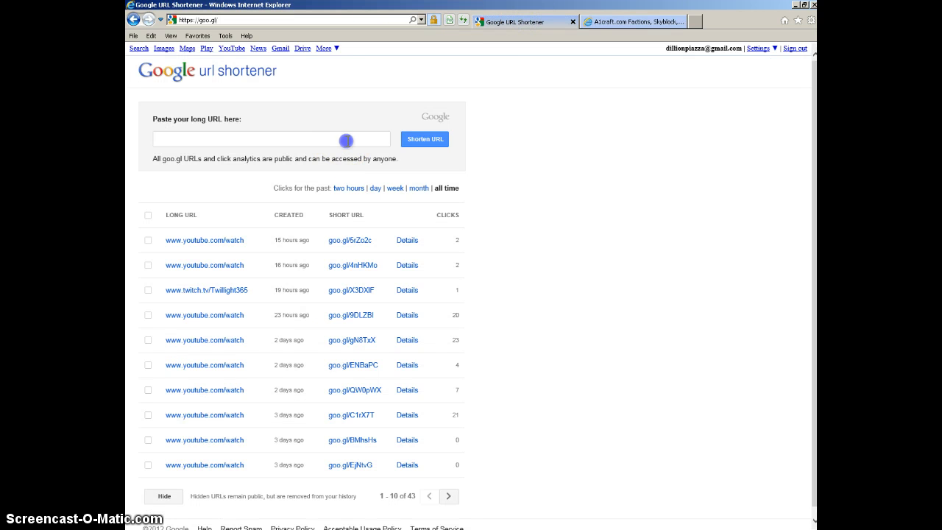
{"action": "left_click", "coordinate": [424, 139]}
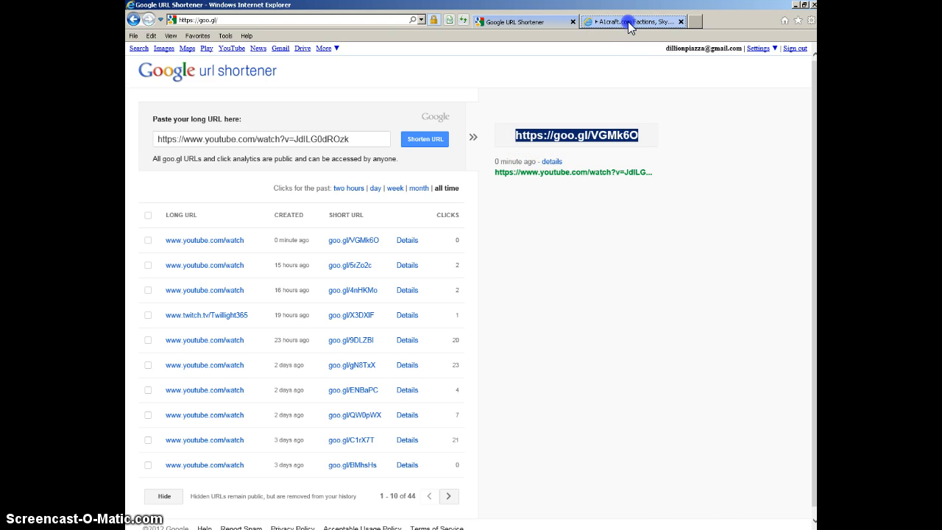
{"action": "left_click", "coordinate": [629, 22]}
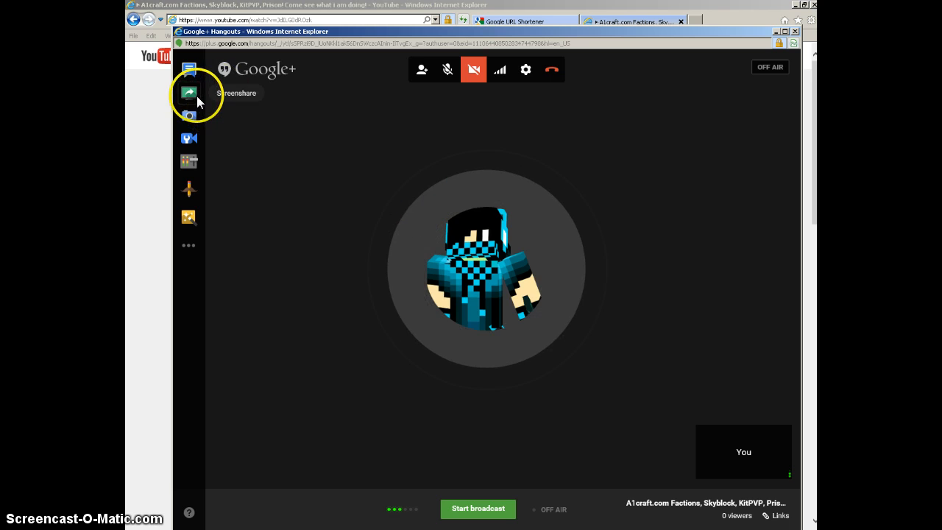
Start a Fullscreen screenshare in the Hangout On Air.
{"action": "left_click", "coordinate": [189, 92]}
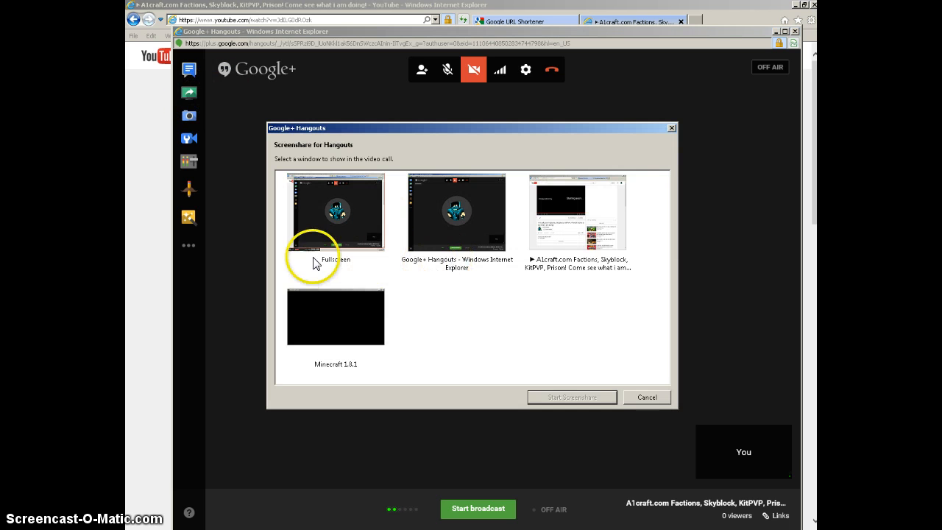
{"action": "left_click", "coordinate": [336, 212]}
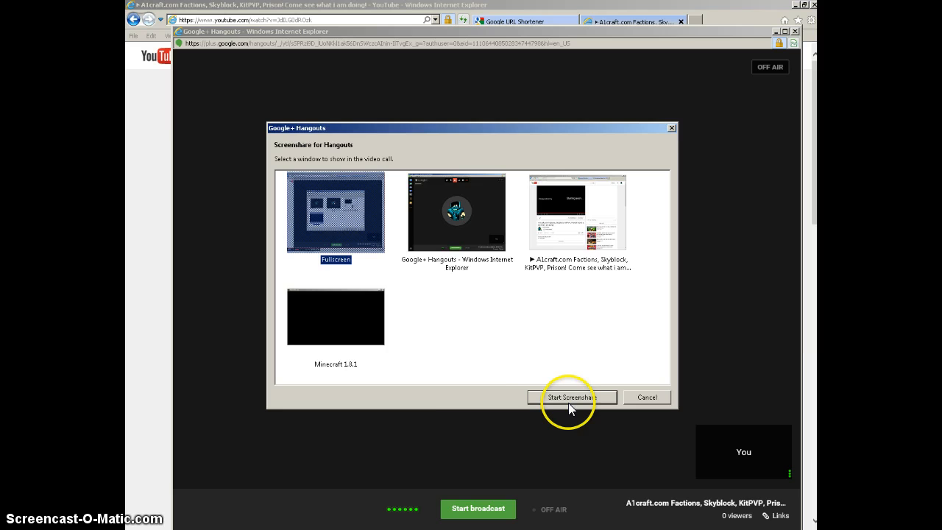
{"action": "left_click", "coordinate": [571, 397]}
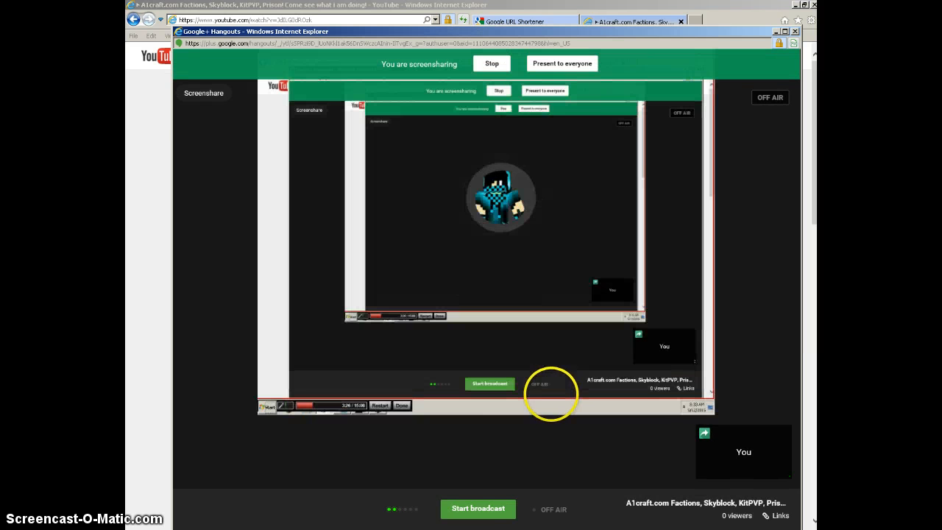